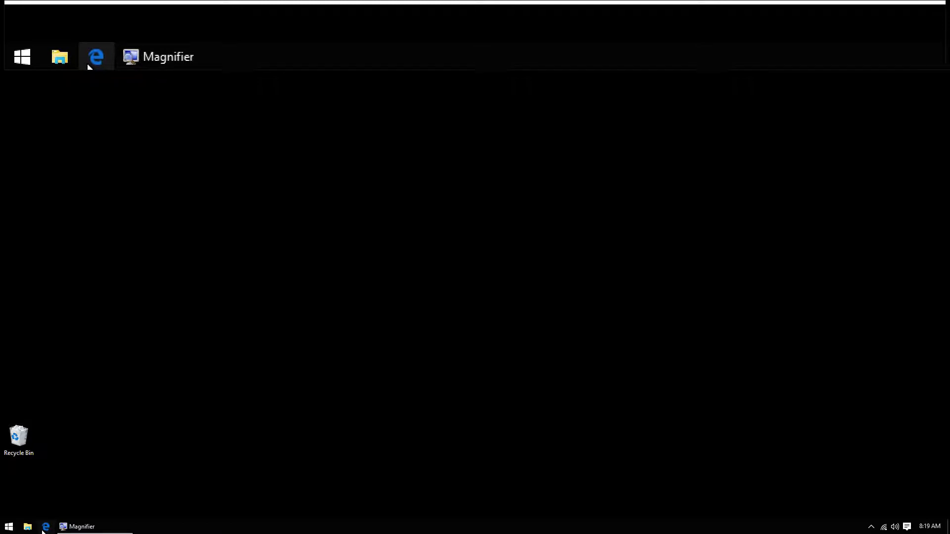
# Step: Search Google for 'classic shell' in Edge and land on the classicshell.net Downloads page
pyautogui.click(95, 57)
pyautogui.write('cla')
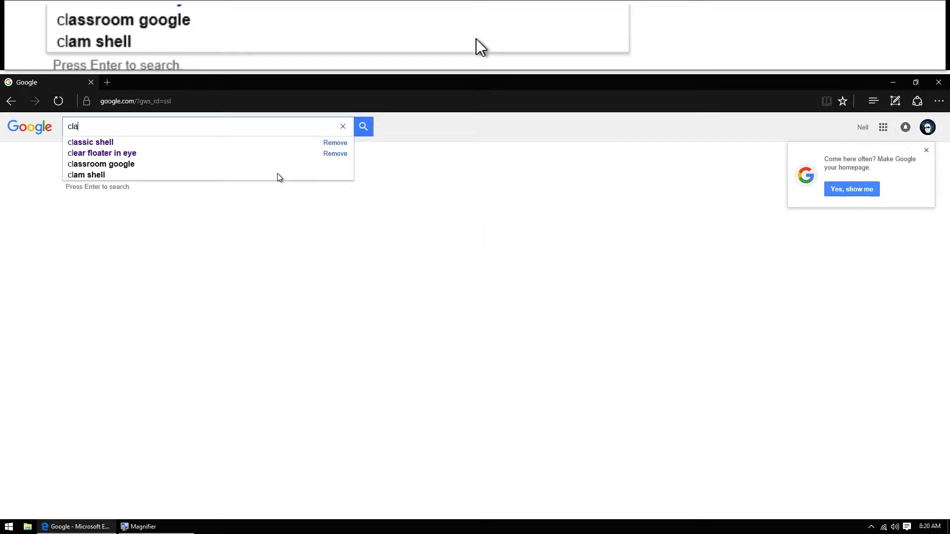
pyautogui.click(90, 141)
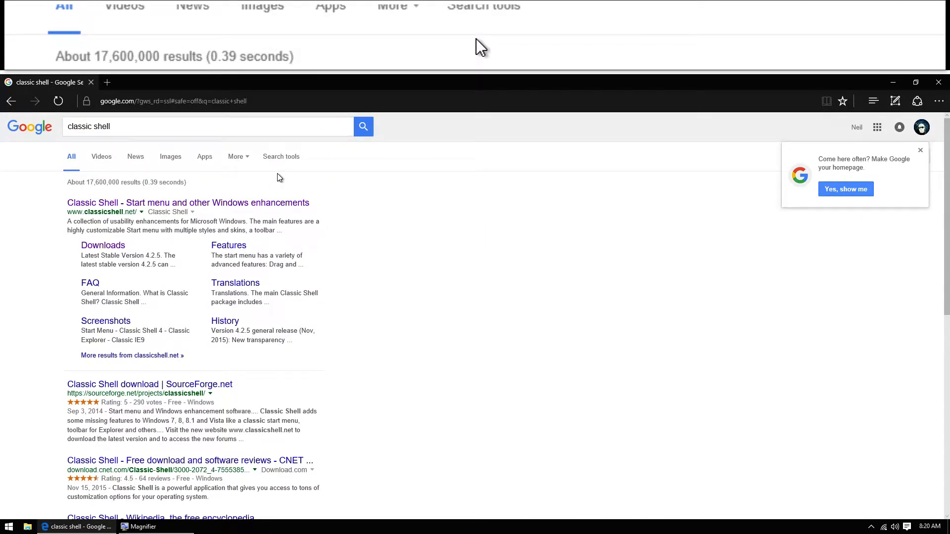
pyautogui.moveTo(103, 244)
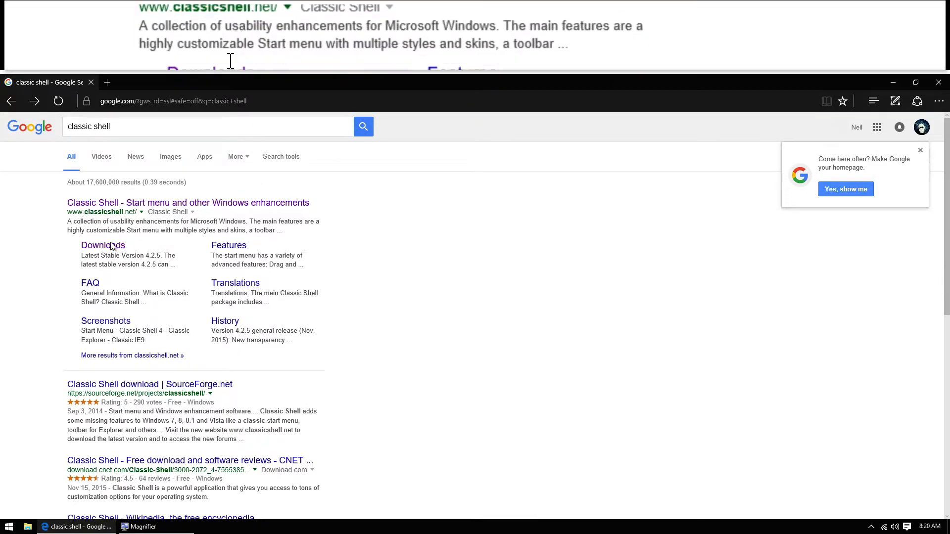
pyautogui.click(103, 245)
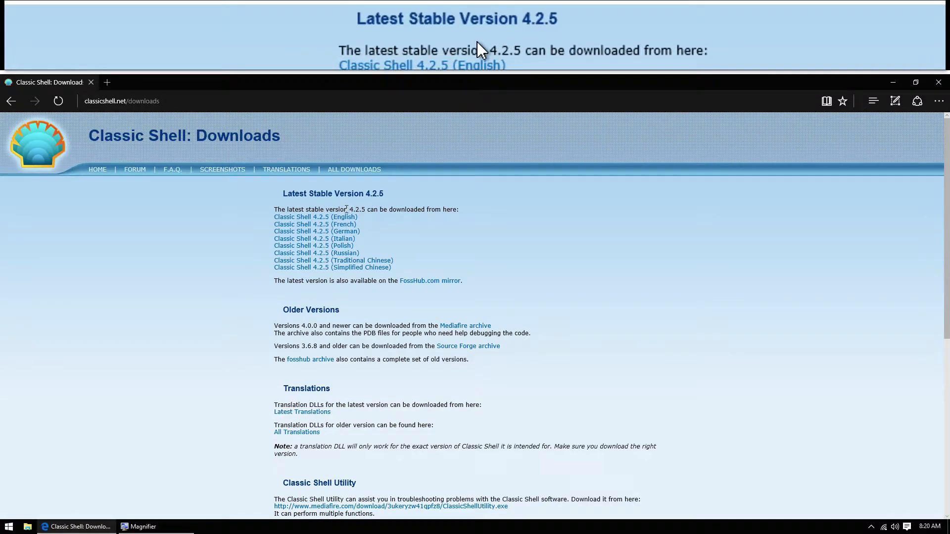
# Step: Download the 'Classic Shell 4.2.5 (English)' installer and run it from the prompt
pyautogui.click(314, 217)
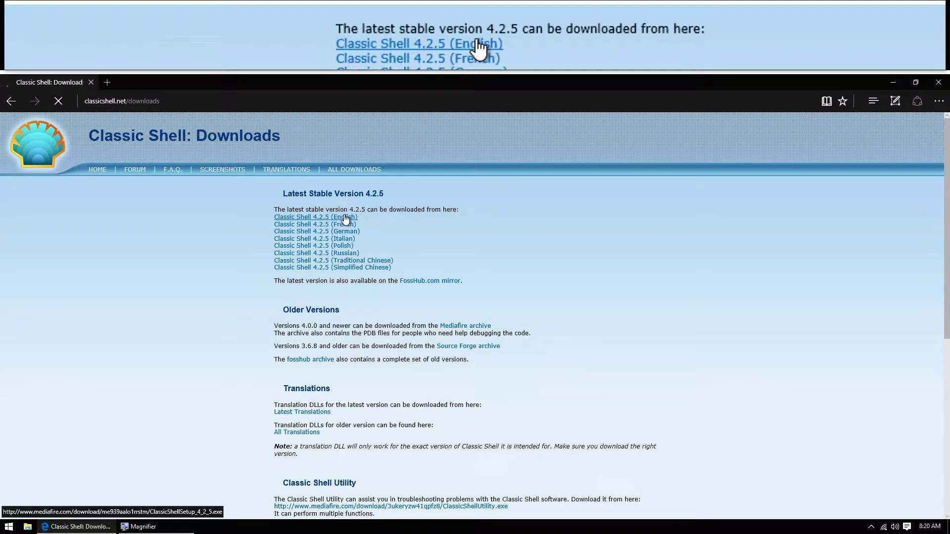
pyautogui.click(314, 217)
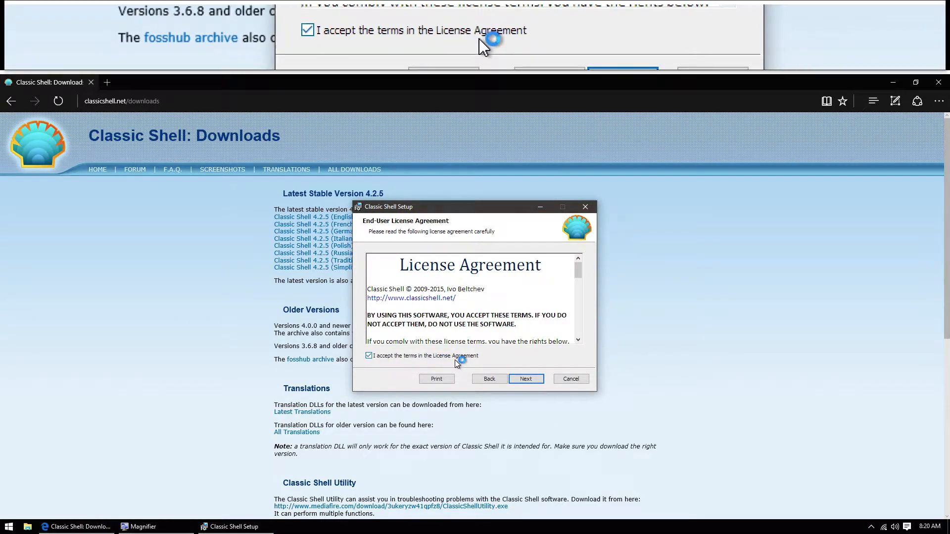
# Step: Accept the licence, keep all features, allow UAC, untick 'View Readme file' and finish setup
pyautogui.click(525, 379)
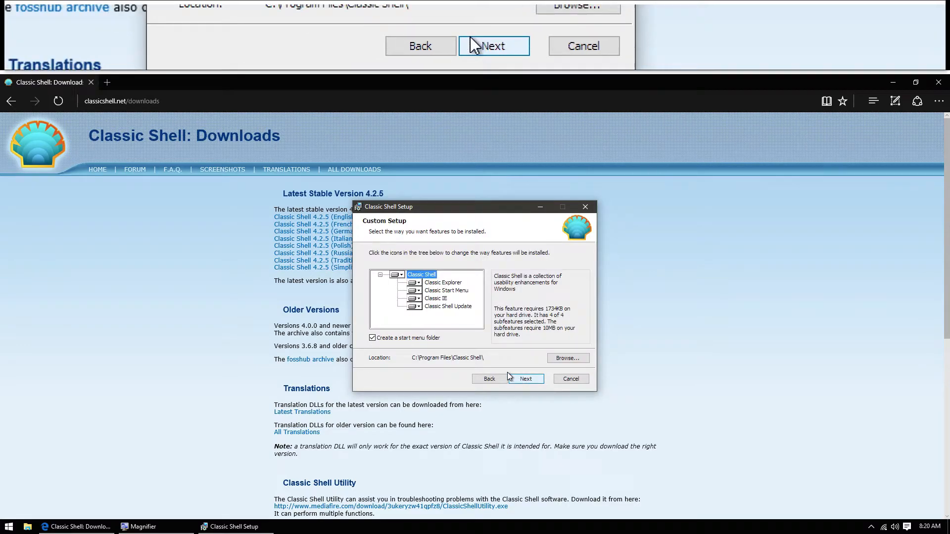
pyautogui.click(524, 379)
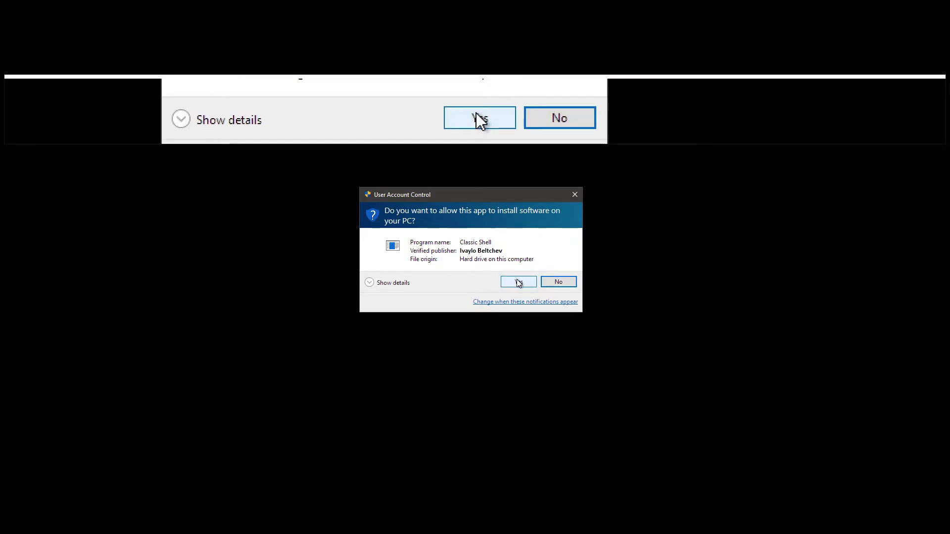
pyautogui.click(518, 282)
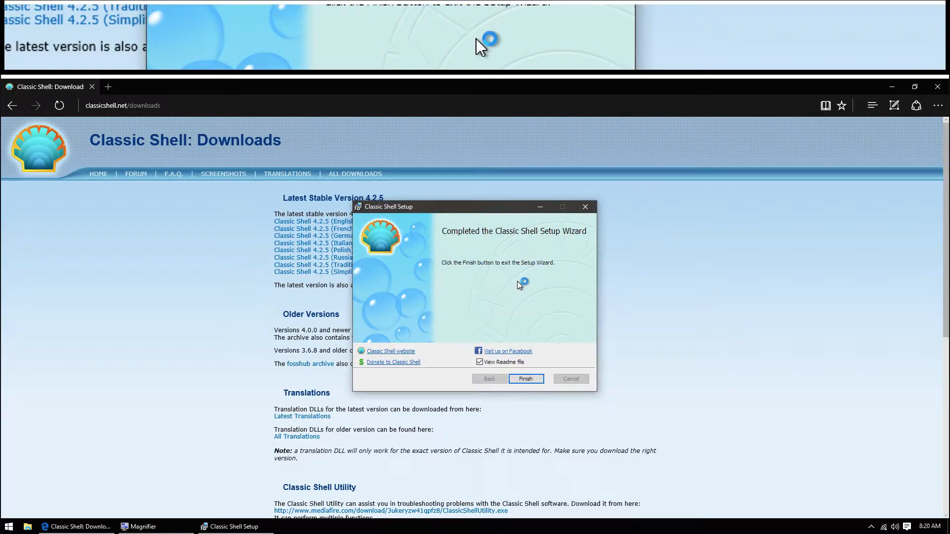
pyautogui.click(480, 362)
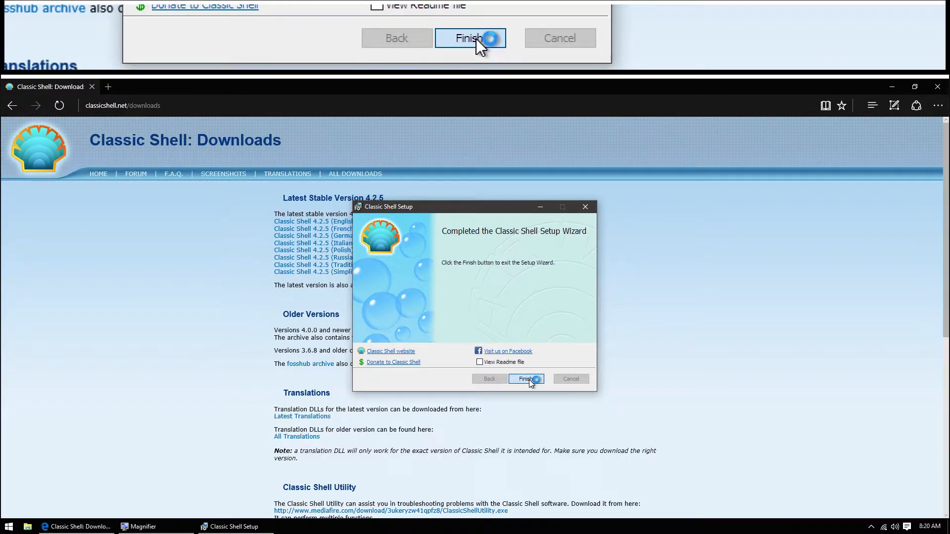
pyautogui.click(526, 379)
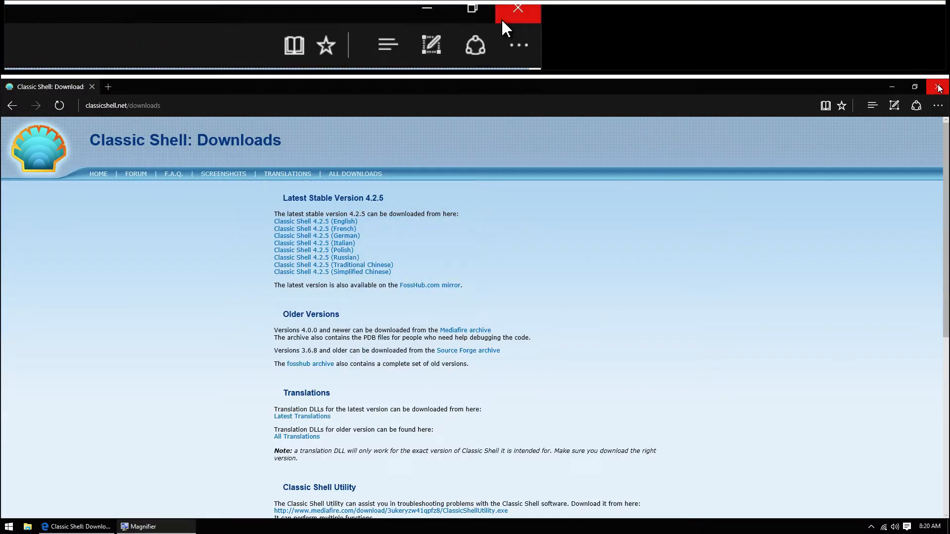
# Step: Close Edge and look over the Start Menu Style options in Classic Shell Settings
pyautogui.click(517, 9)
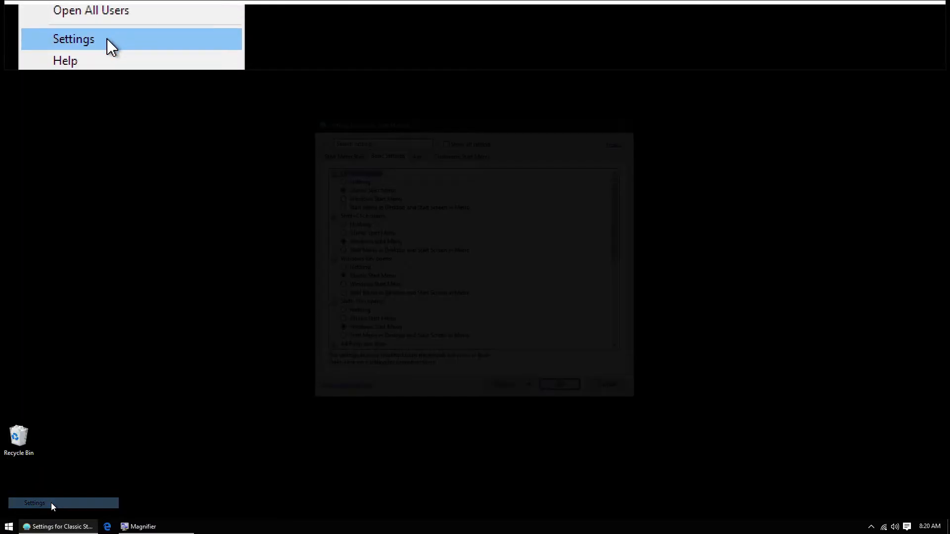
pyautogui.click(73, 39)
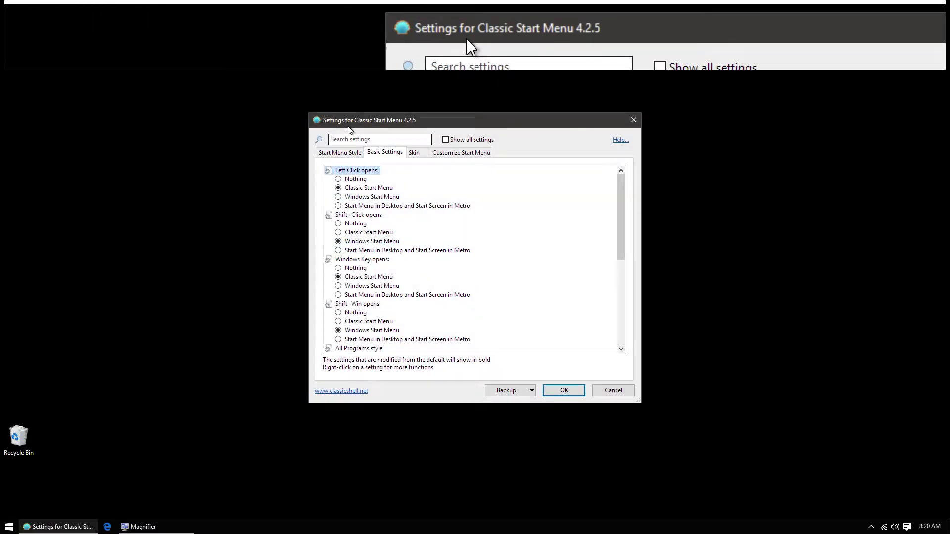
pyautogui.click(339, 152)
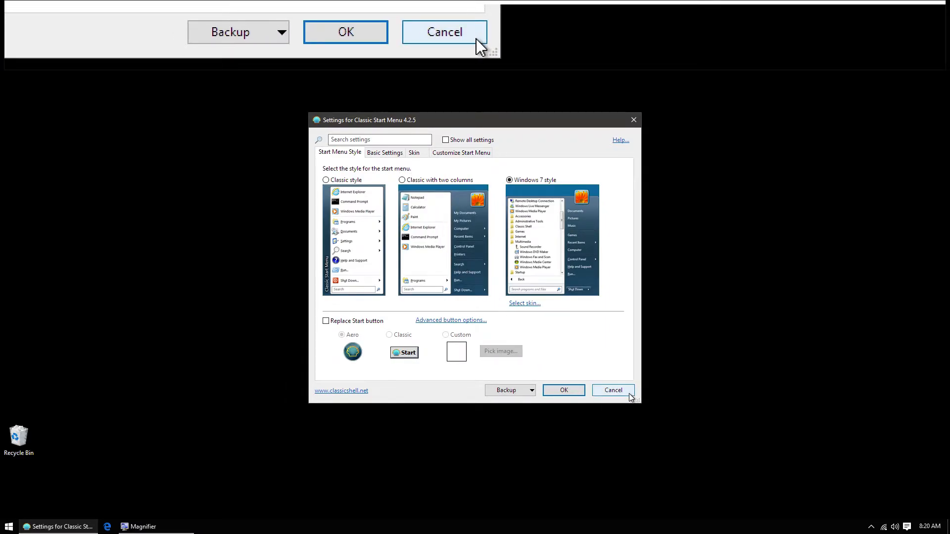
pyautogui.click(612, 390)
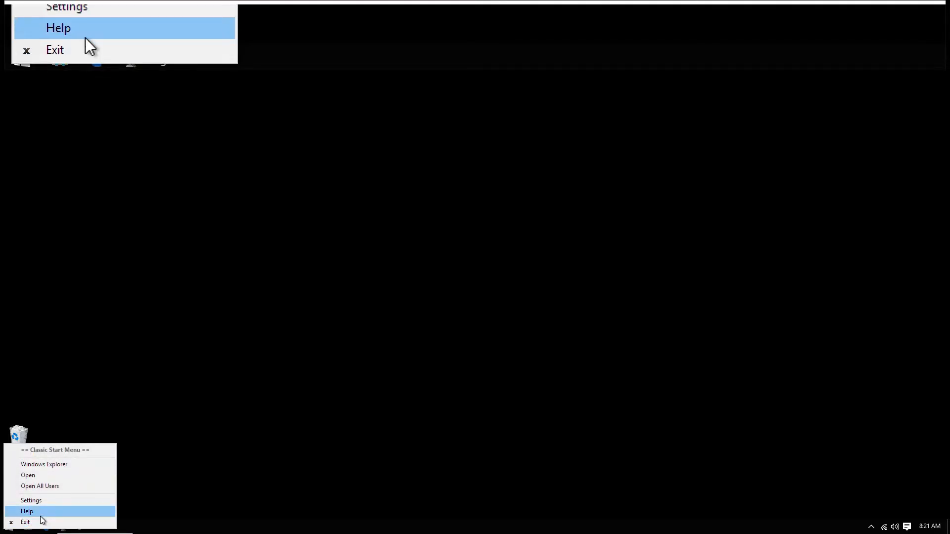
# Step: Choose 'Classic style' for the Start menu and confirm with OK
pyautogui.click(31, 501)
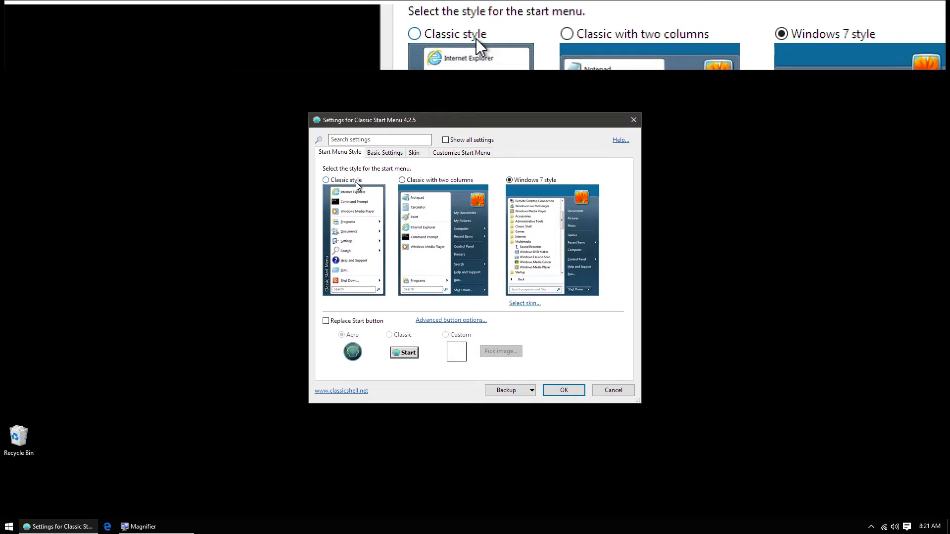
pyautogui.click(326, 180)
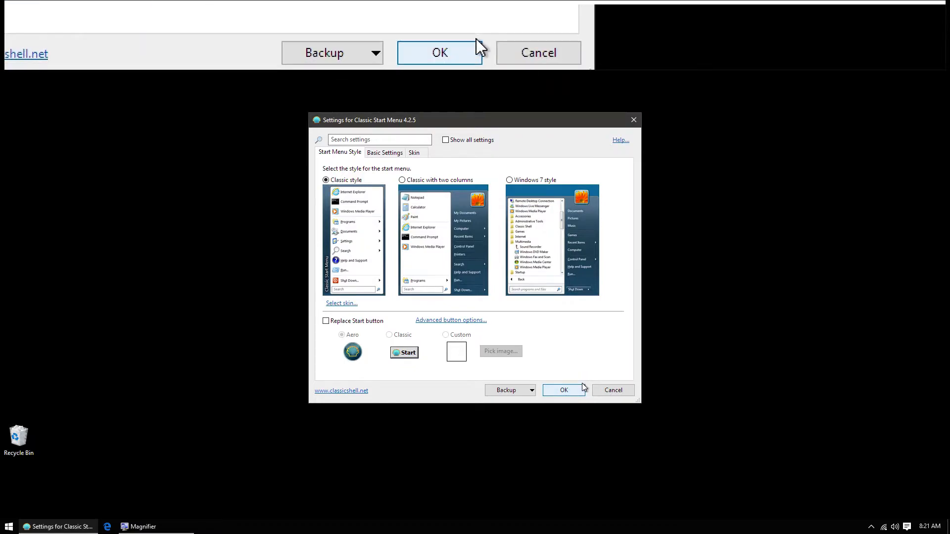
pyautogui.click(563, 390)
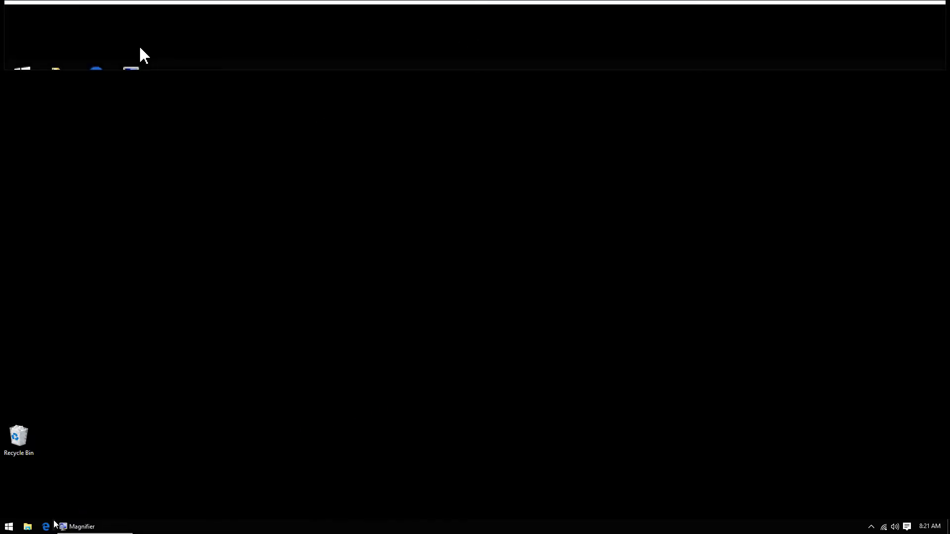
# Step: Search 'control panel' from the new Classic Start Menu and launch Control Panel
pyautogui.click(9, 526)
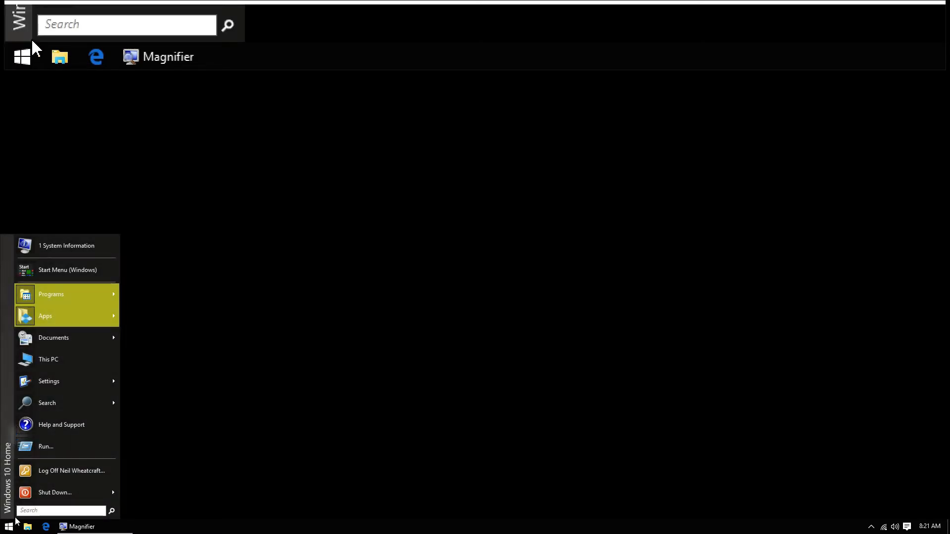
pyautogui.write('co')
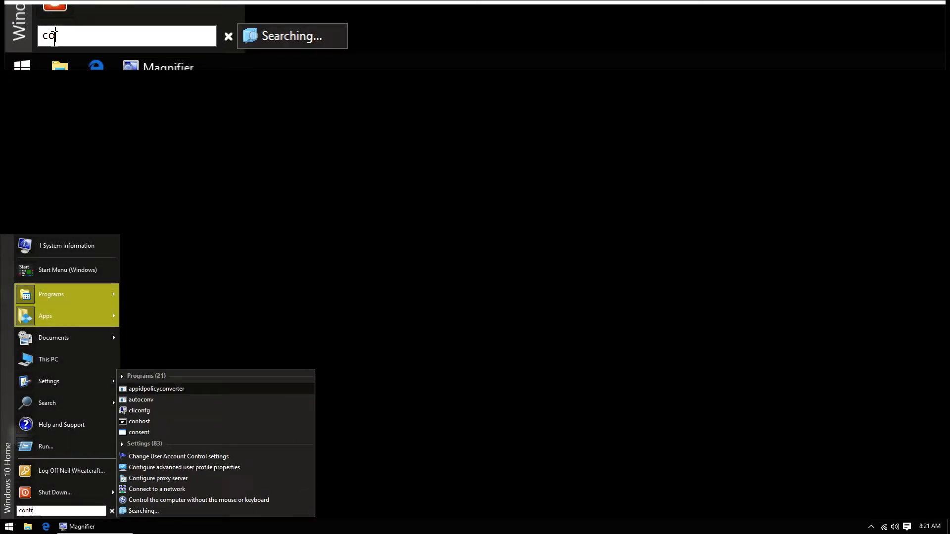
pyautogui.write('ntrol panel')
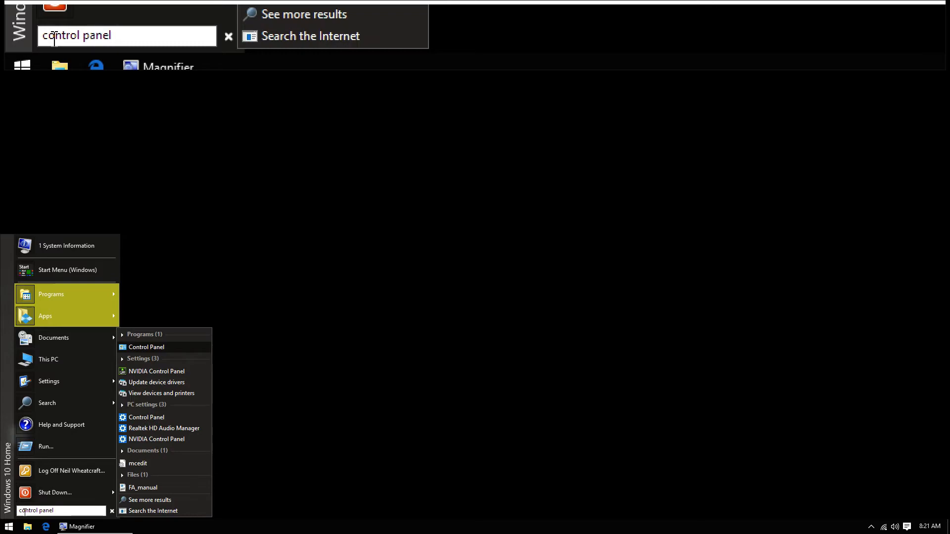
pyautogui.click(146, 347)
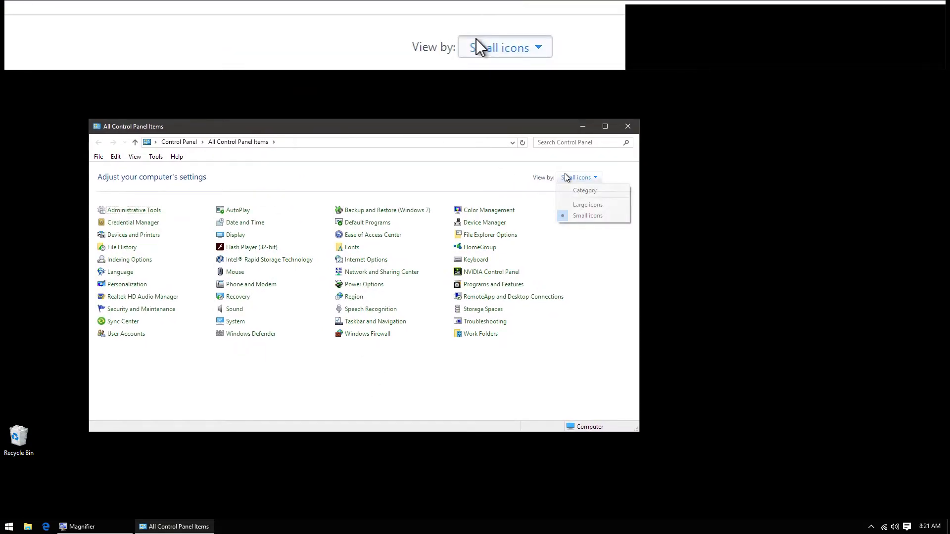
# Step: Switch Control Panel to Category view and reach System's advanced system settings
pyautogui.click(584, 190)
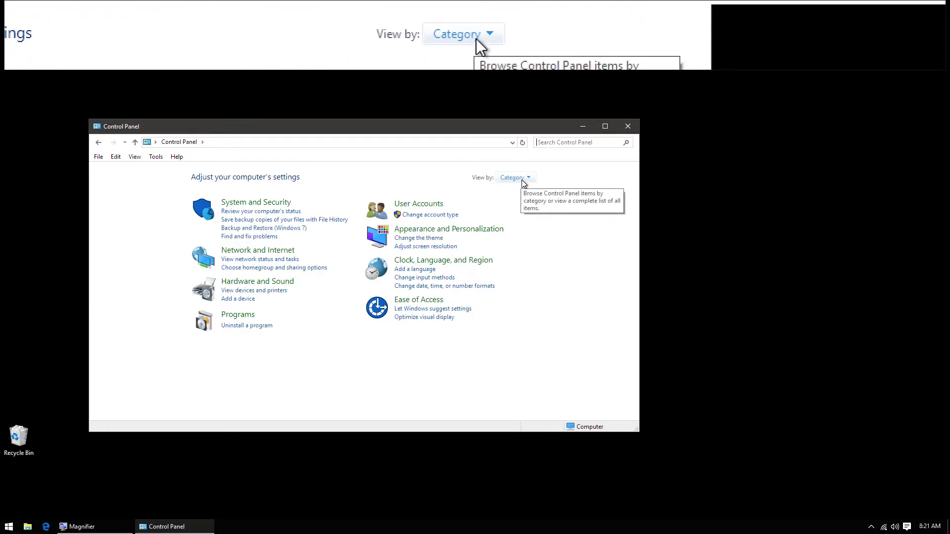
pyautogui.click(511, 177)
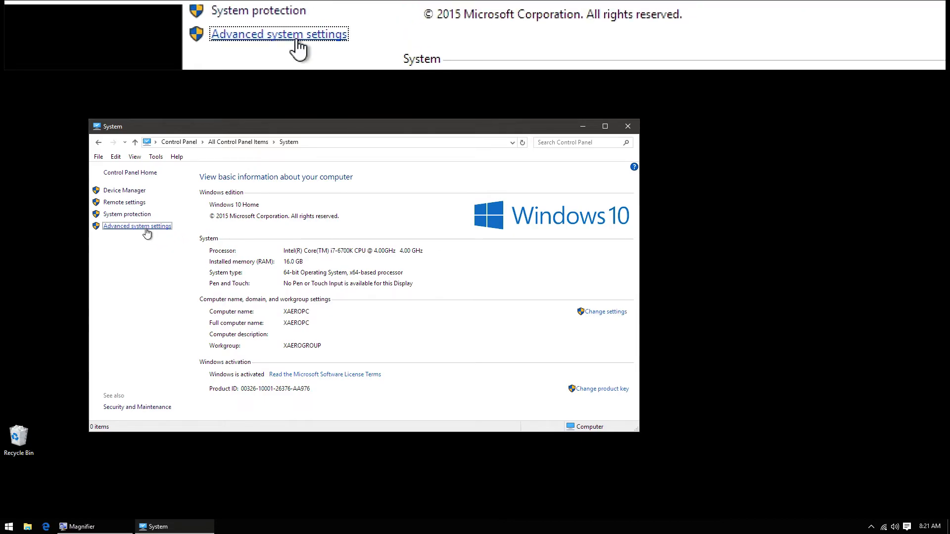
pyautogui.click(136, 226)
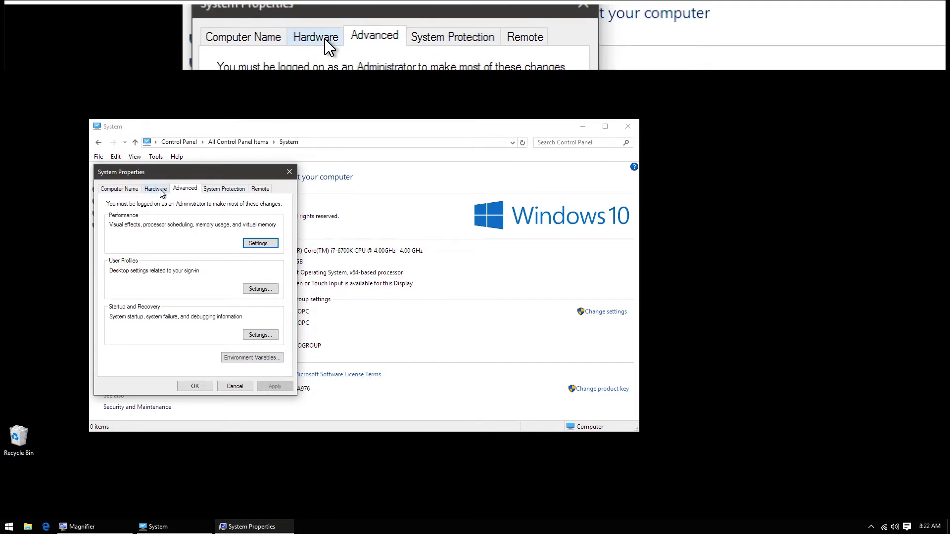
# Step: Set Performance visual effects to best performance, confirm, and close the System window
pyautogui.click(260, 244)
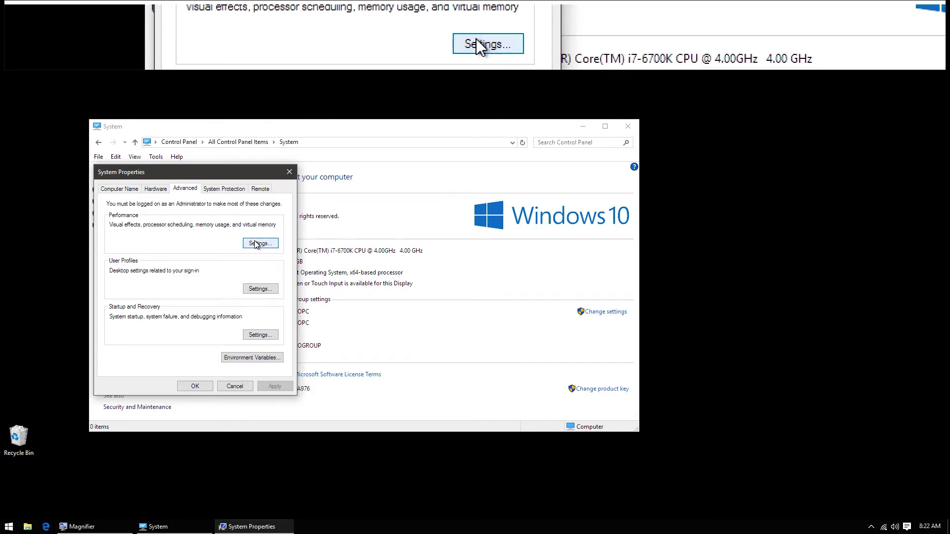
pyautogui.click(261, 244)
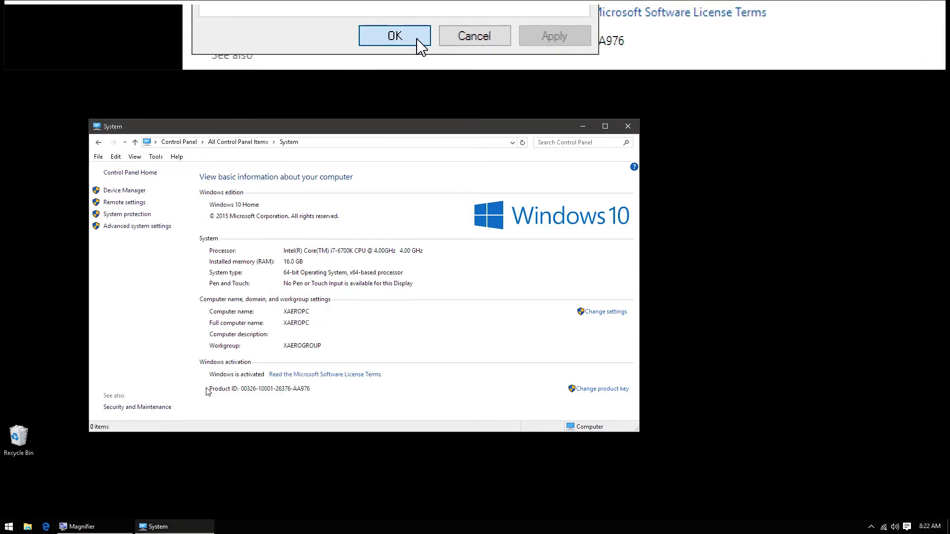
pyautogui.click(394, 36)
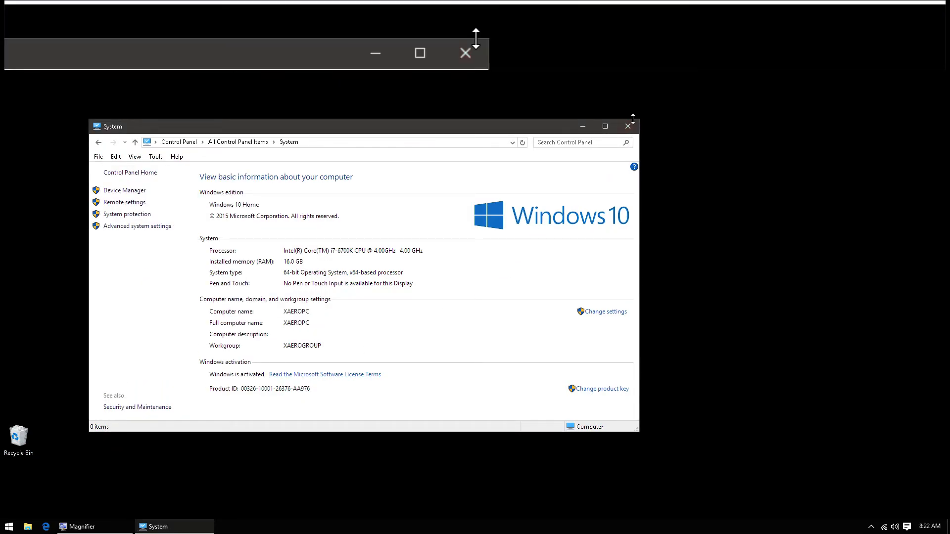
pyautogui.click(627, 126)
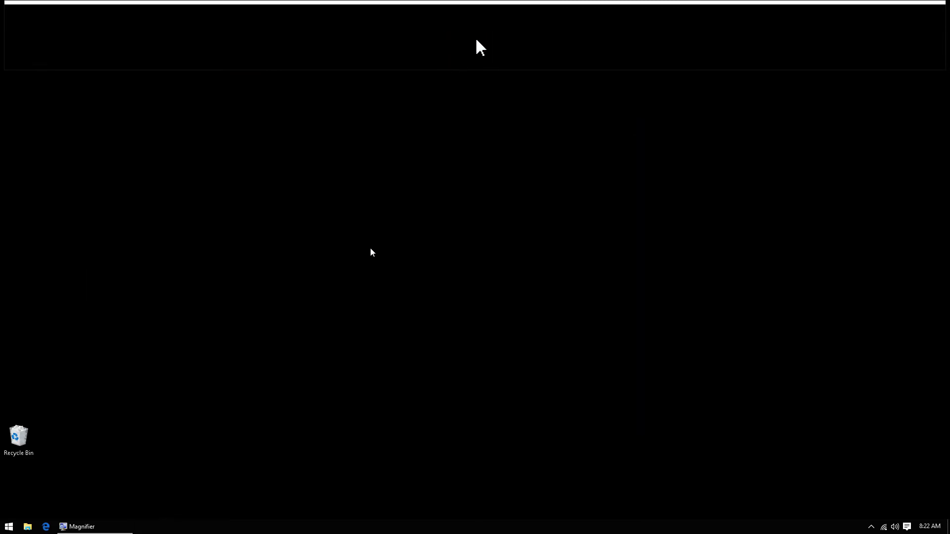
# Step: Reach Theme settings via desktop Personalize > Themes
pyautogui.rightClick(371, 252)
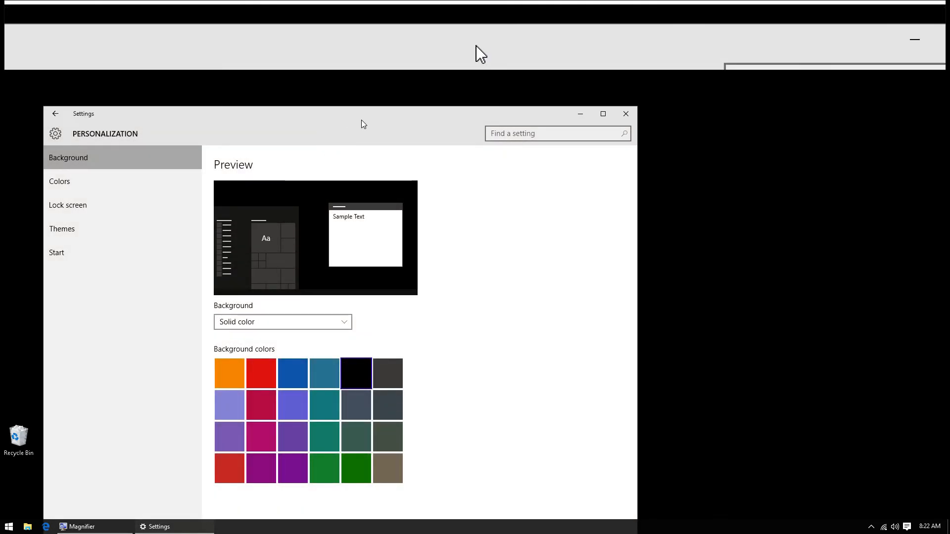
pyautogui.click(603, 113)
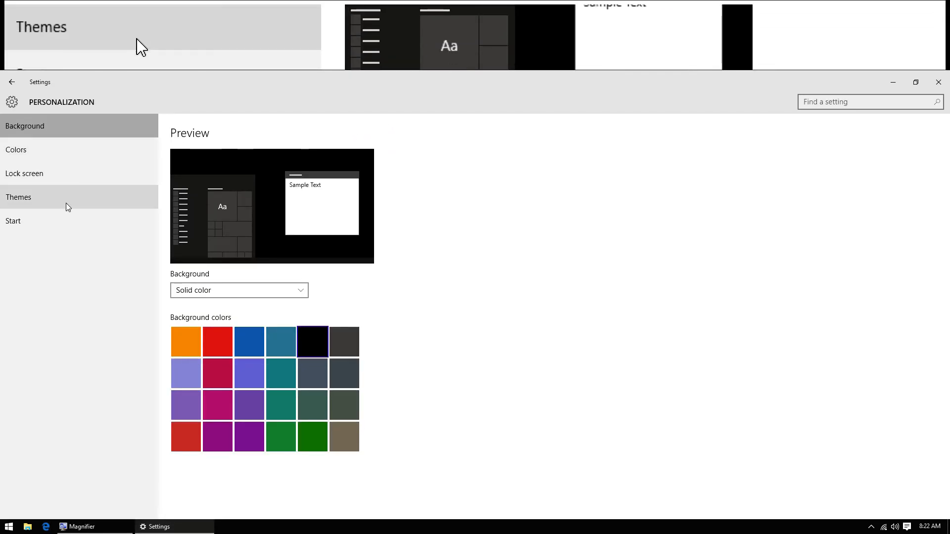
pyautogui.click(18, 197)
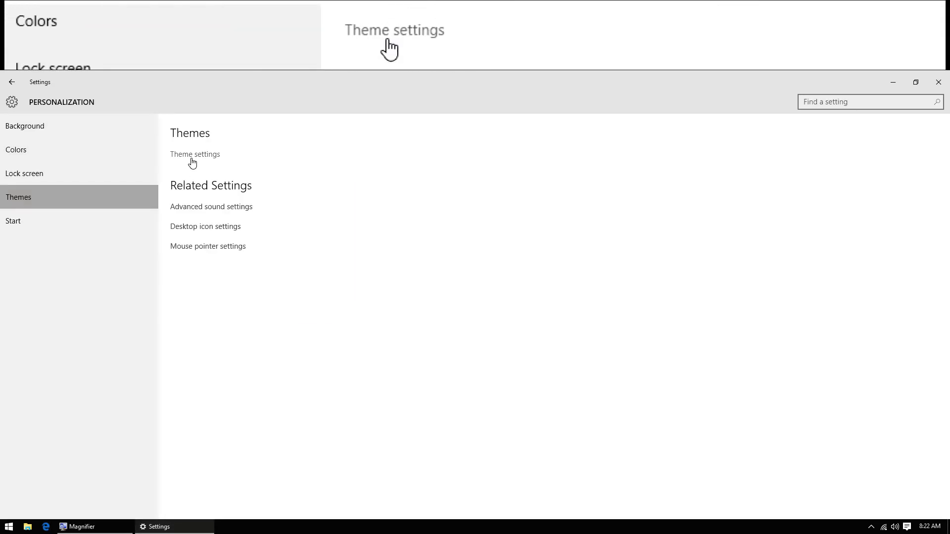
pyautogui.click(195, 154)
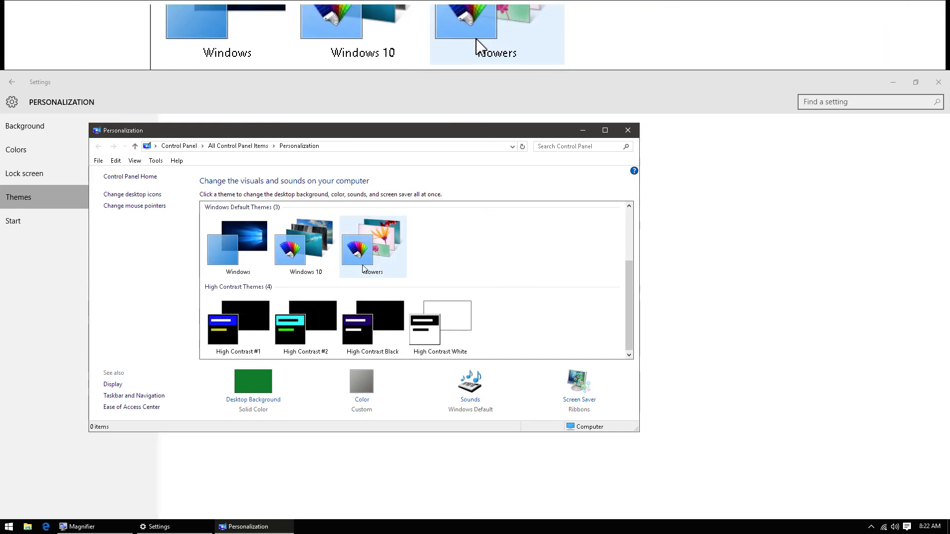
# Step: Apply the default Windows theme, close both windows and show the classic Start menu
pyautogui.click(373, 246)
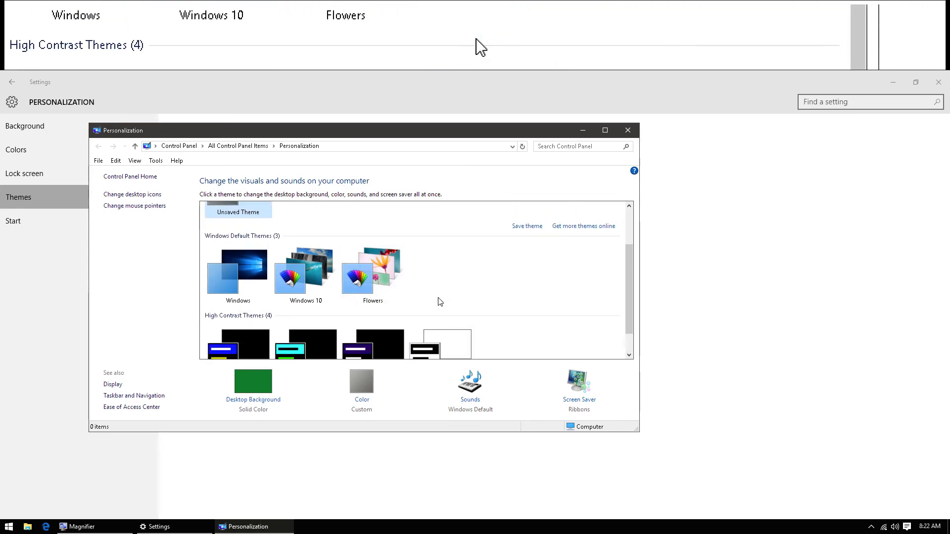
pyautogui.scroll(3)
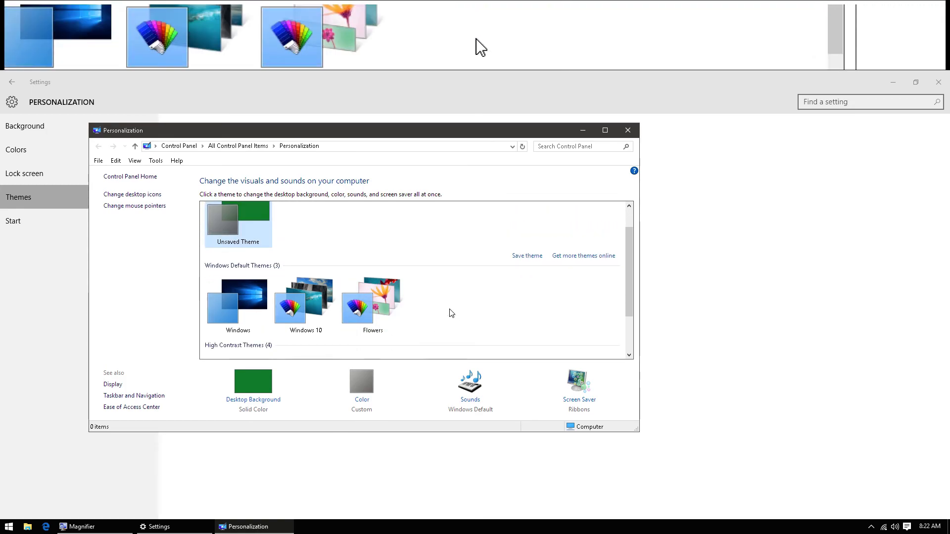
pyautogui.click(238, 293)
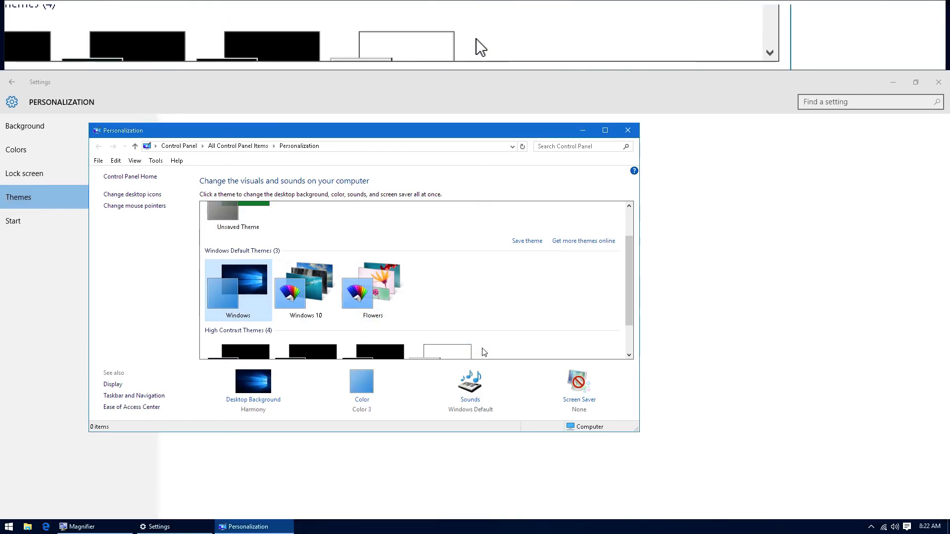
pyautogui.click(628, 130)
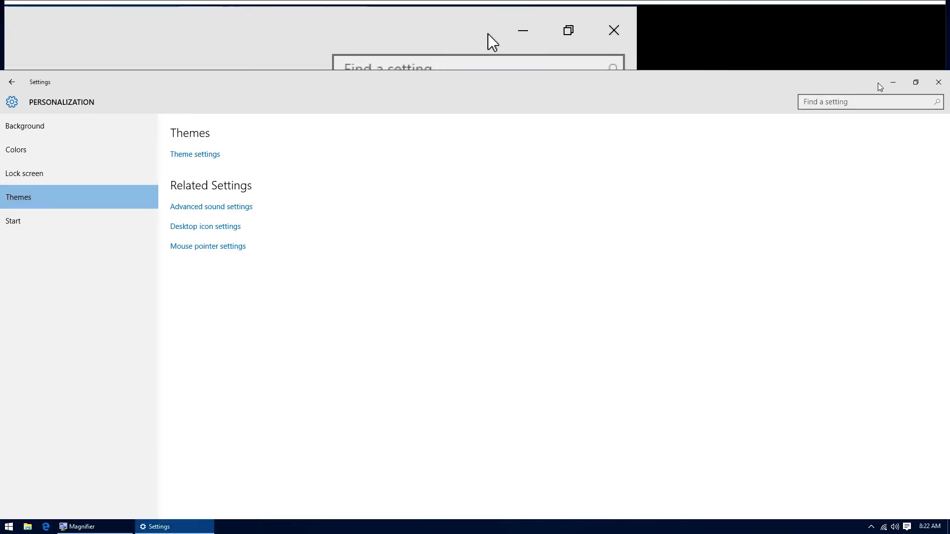
pyautogui.click(614, 30)
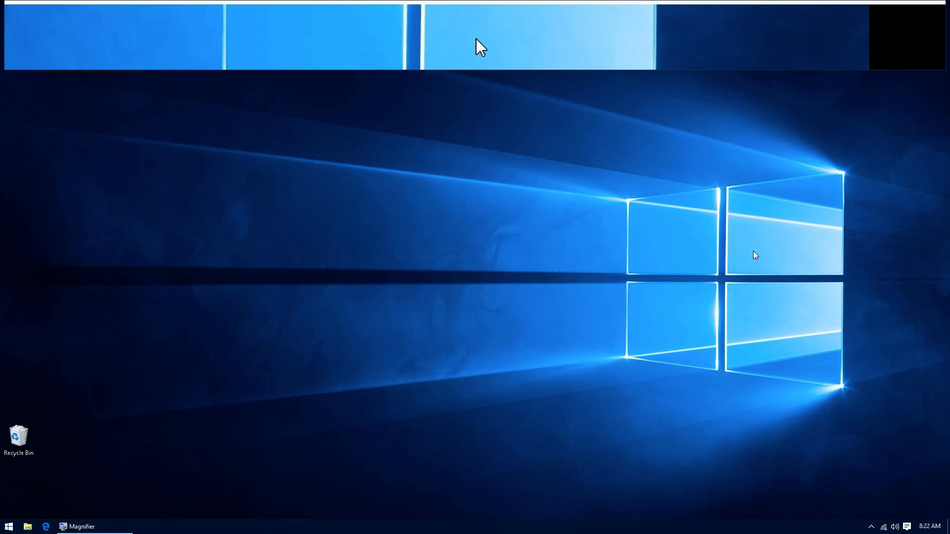
pyautogui.click(9, 525)
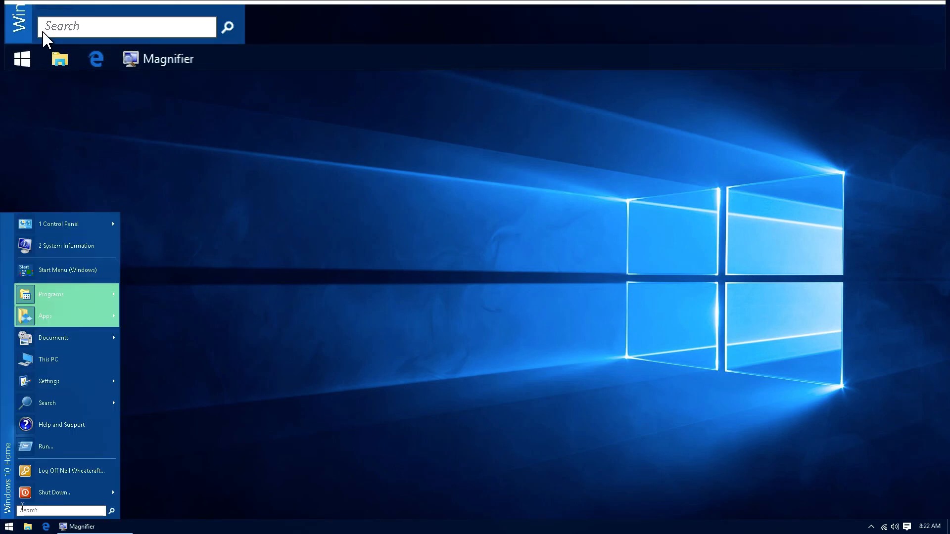